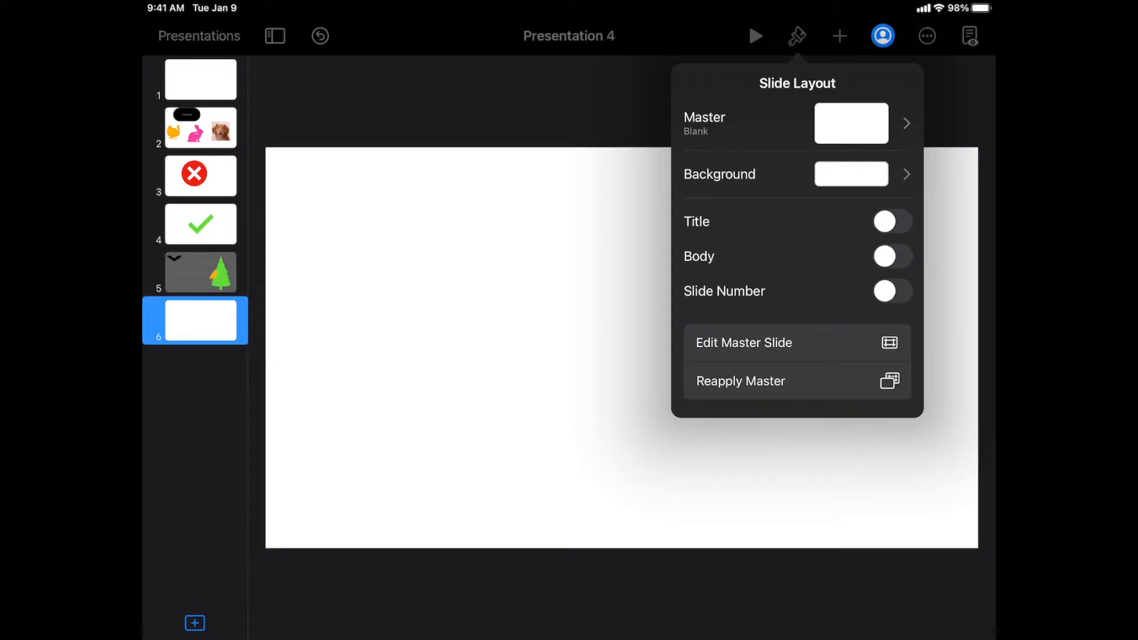
Open the Background fill options for slide 6
click(850, 174)
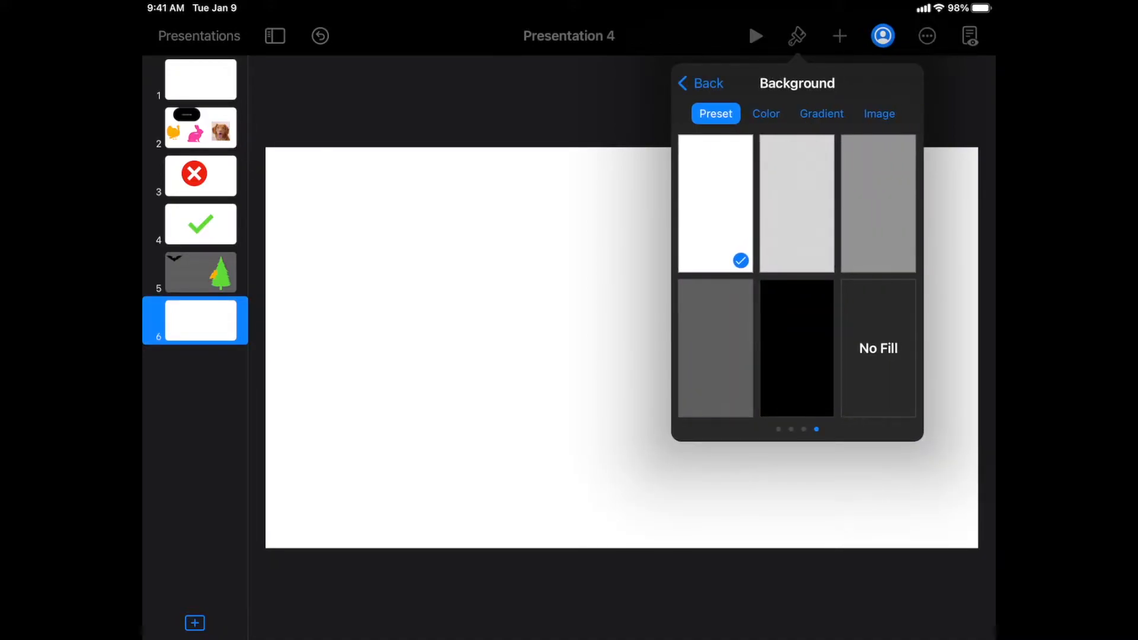
Fill slide 6's background with yellow, then switch to an image fill
click(765, 114)
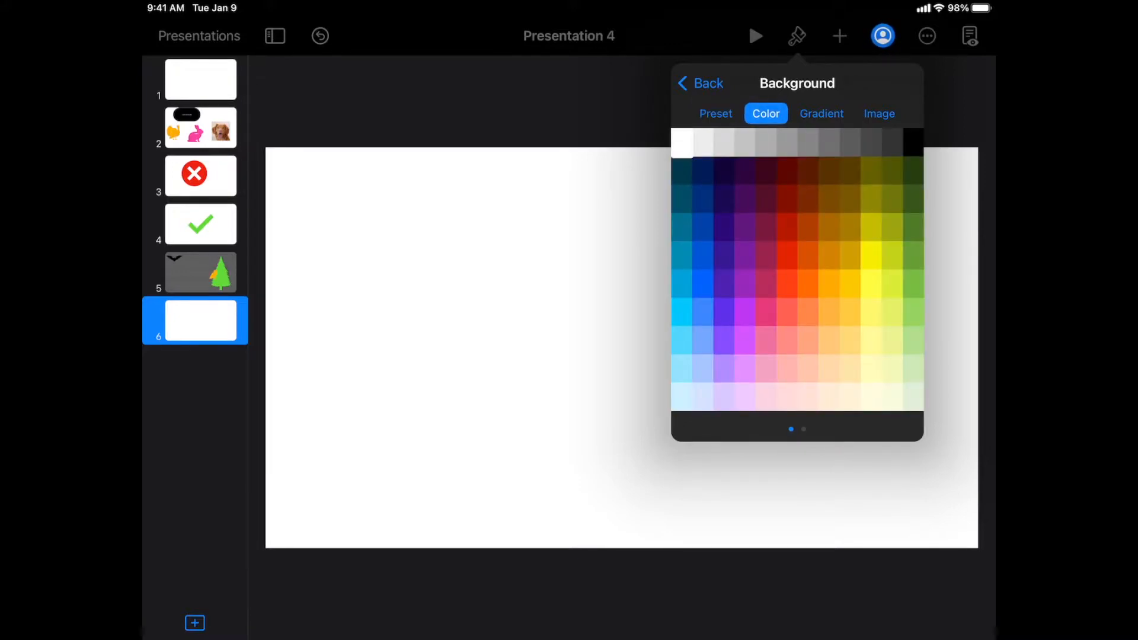
click(849, 311)
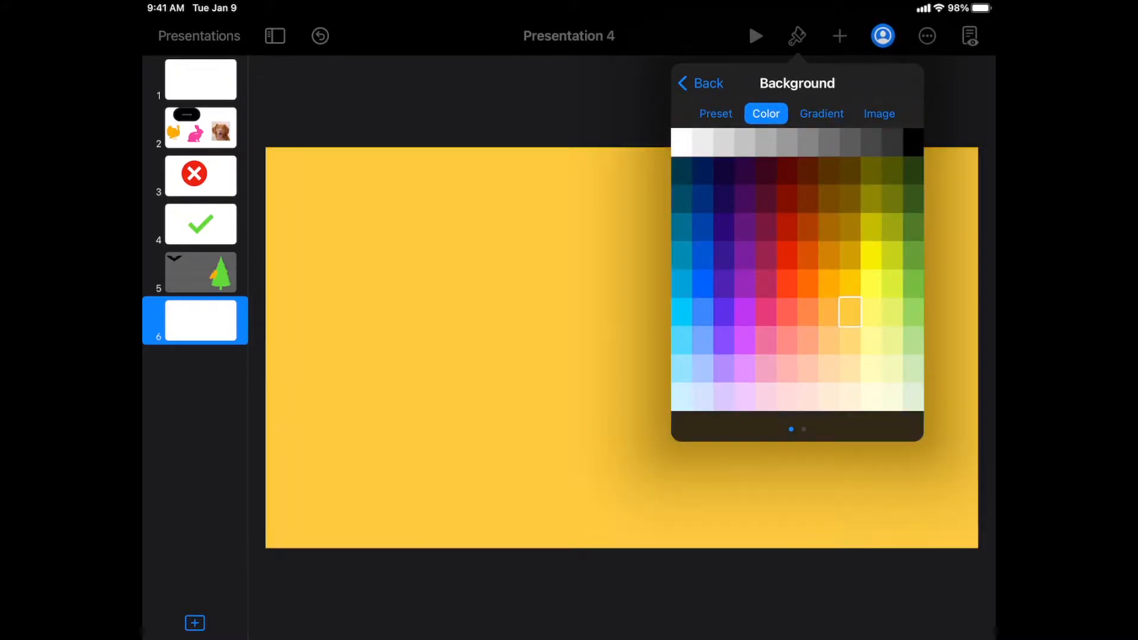
click(878, 113)
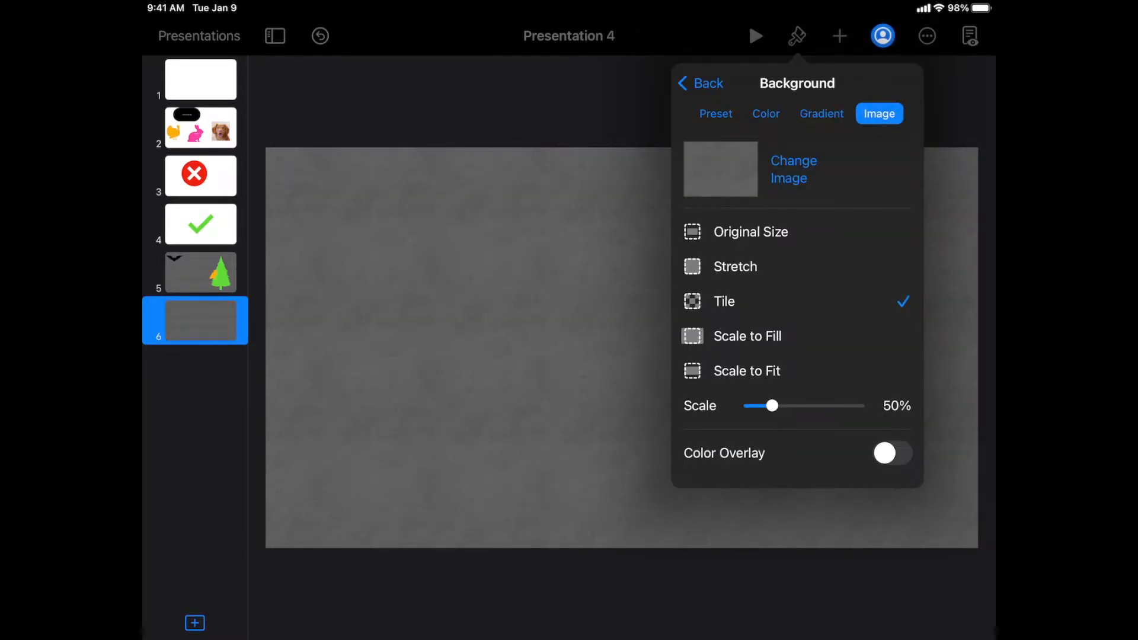
Replace the background image with the colorful board-game path photo from Photos
click(792, 169)
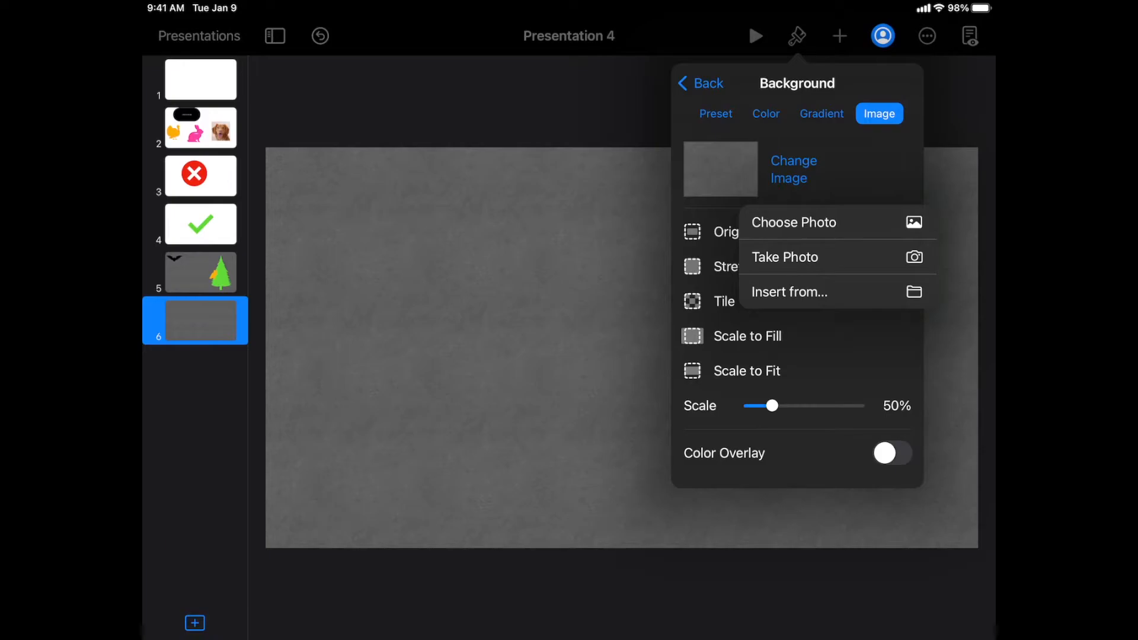
click(794, 223)
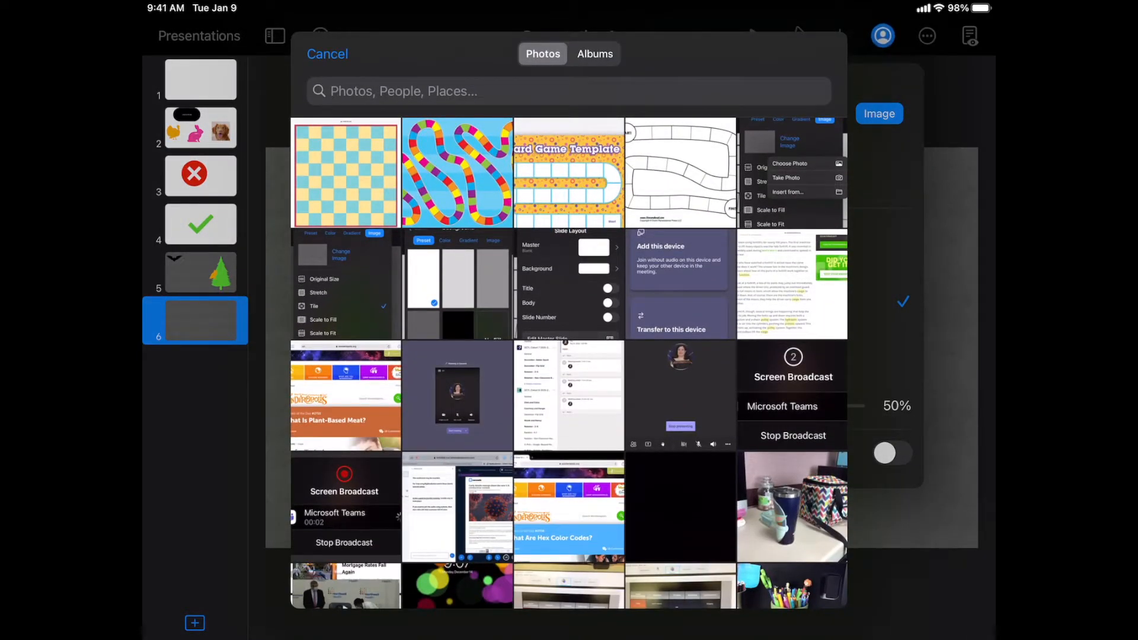
click(456, 172)
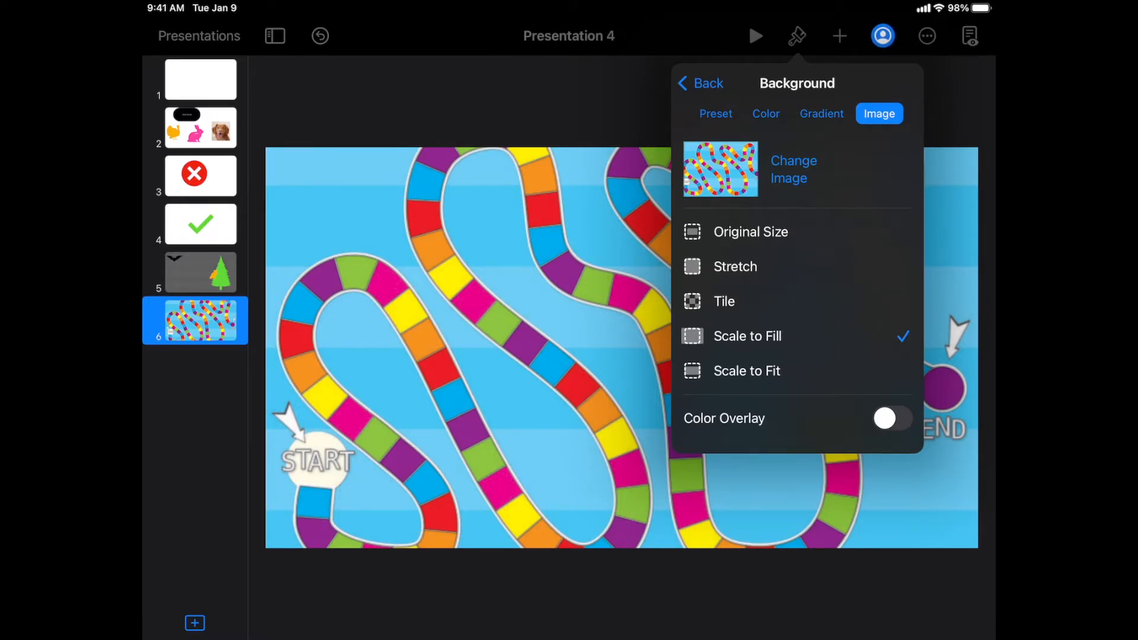
Change the background image scaling from Original Size to Scale to Fit
click(750, 232)
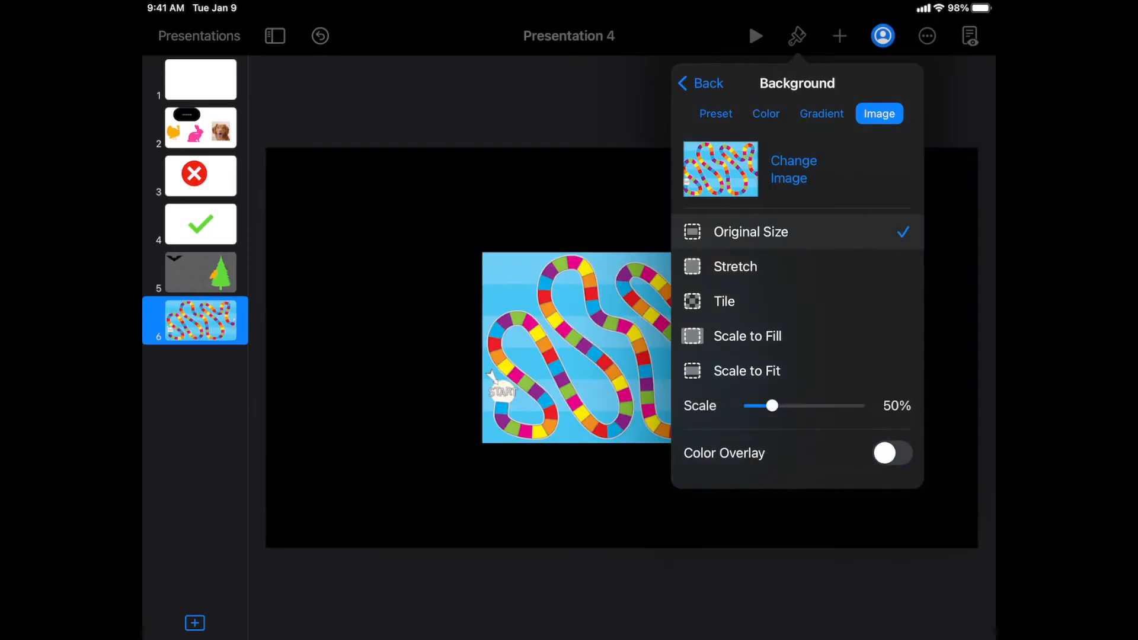
click(750, 232)
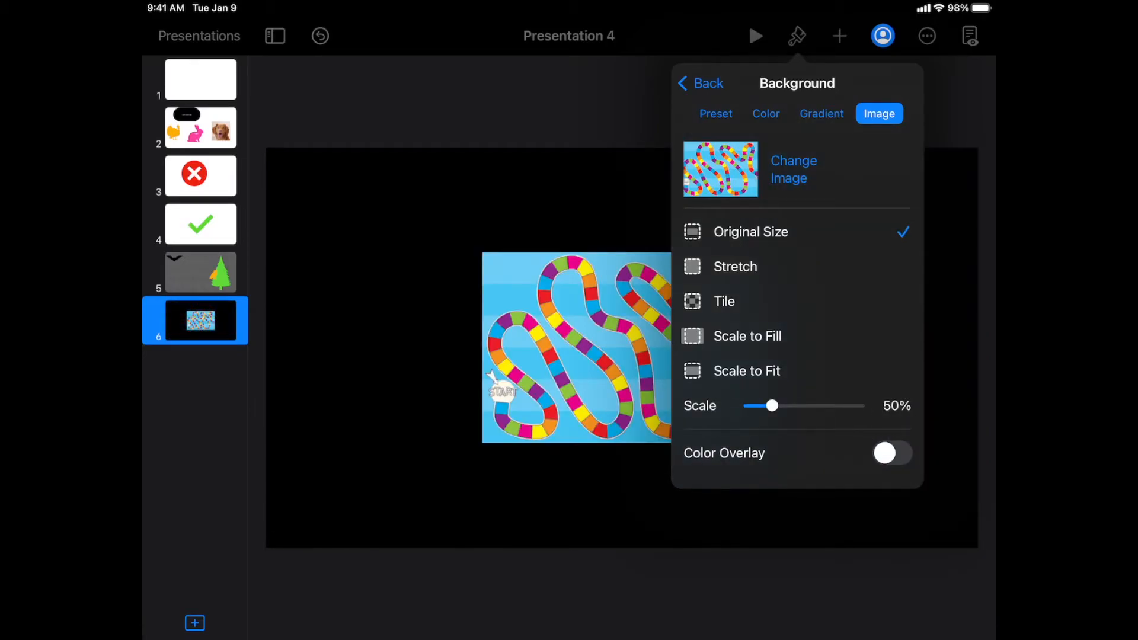
click(746, 370)
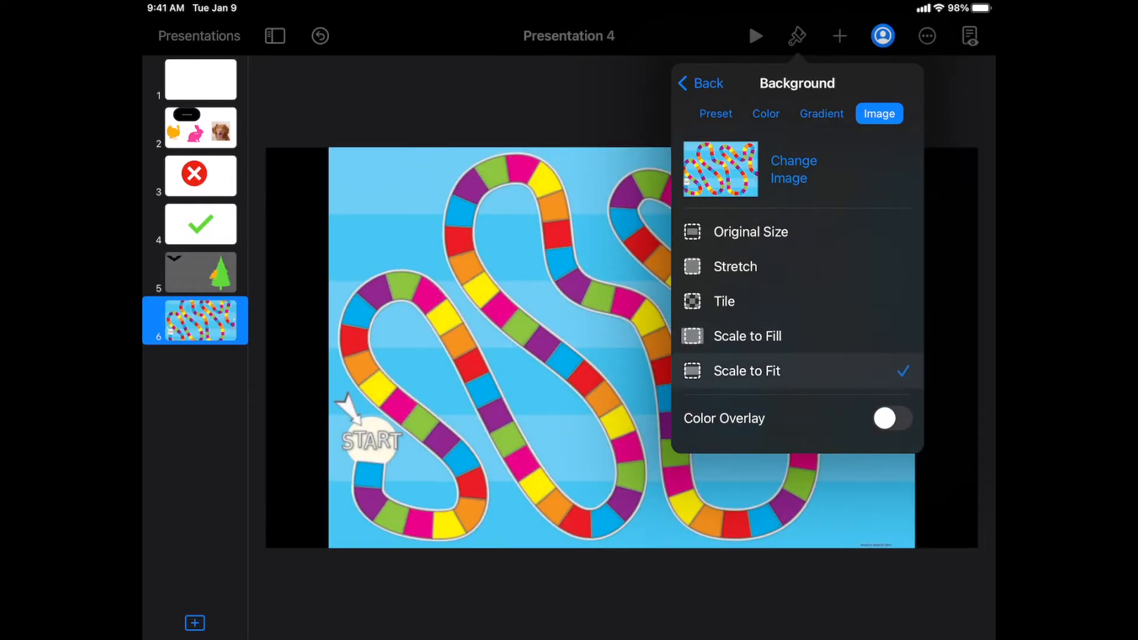